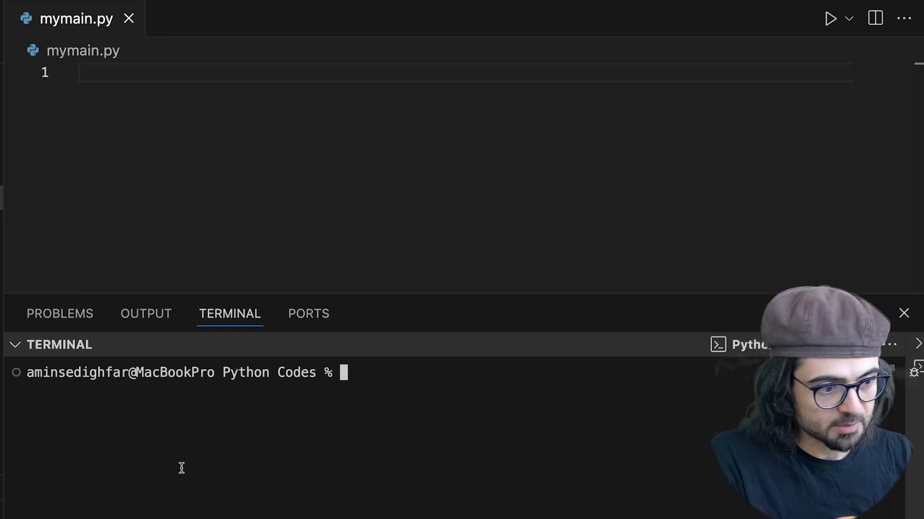
Copy mymain.py to a new file myothermain.py with cp in the terminal.
text(cp my)
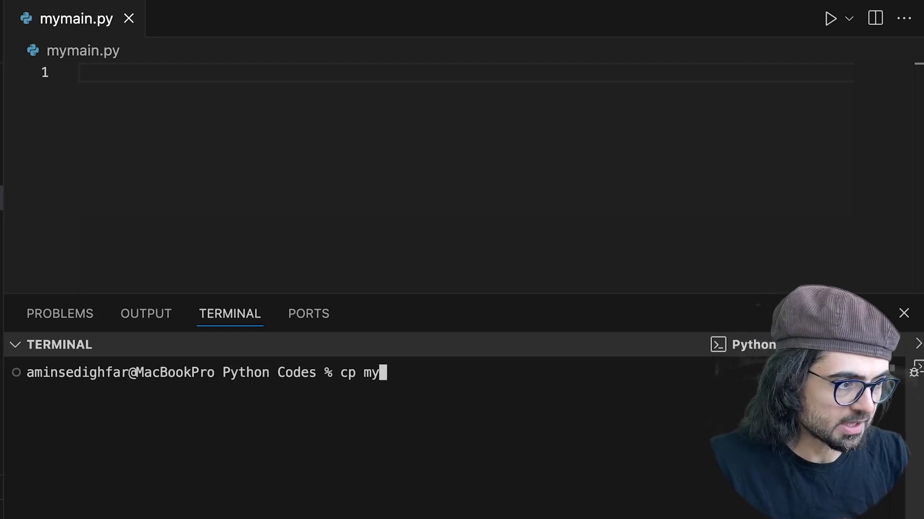
text(main.py my)
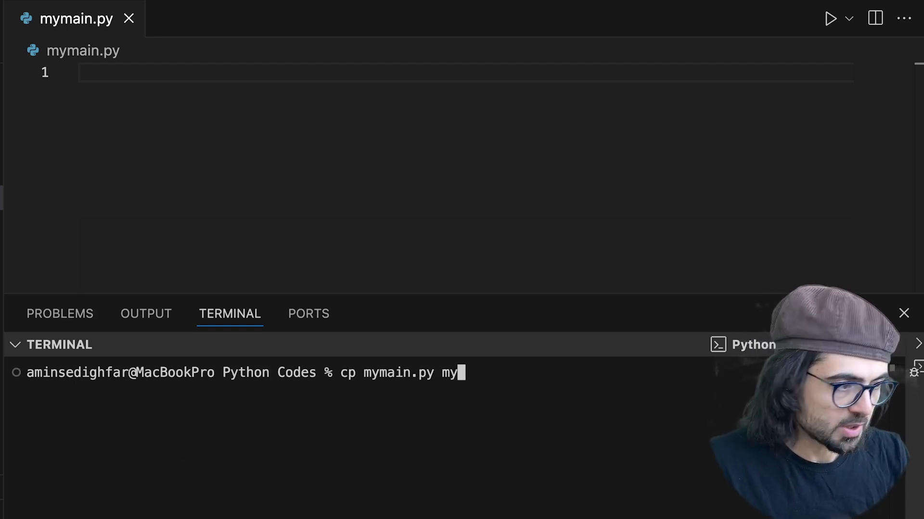
text(main.py)
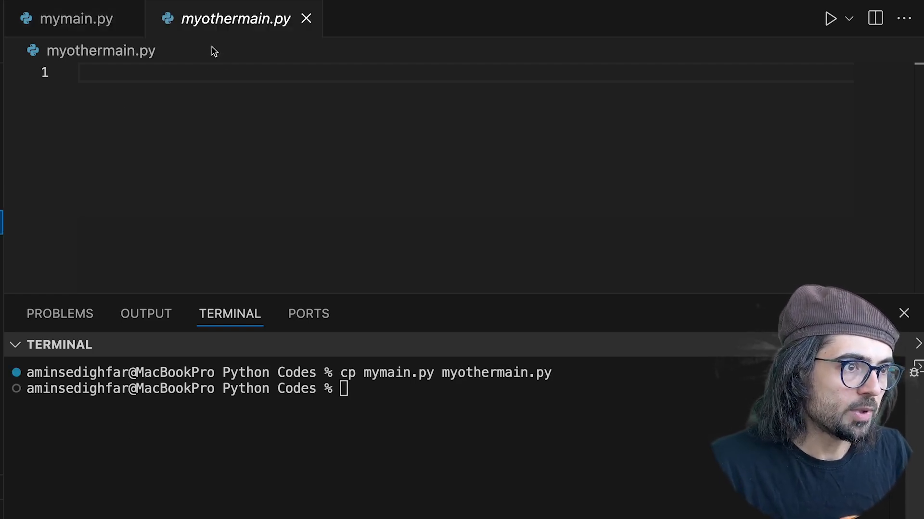
Write def sm(a,b): return a+b and print(sm(6,9)) in myothermain.py.
click(328, 206)
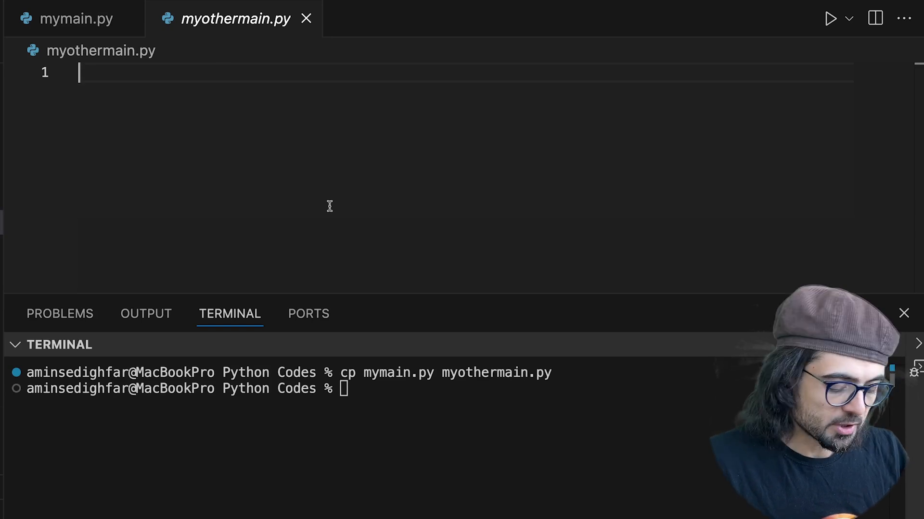
text(def sm)
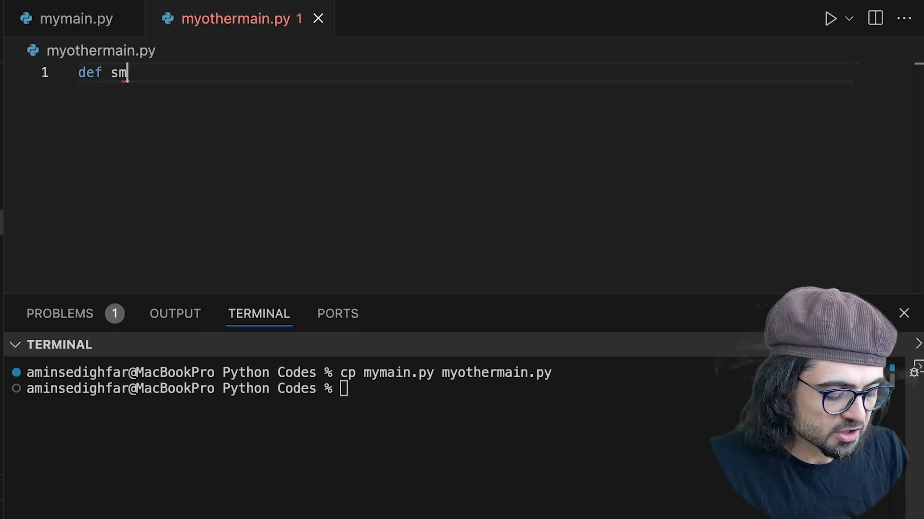
text((a,b):)
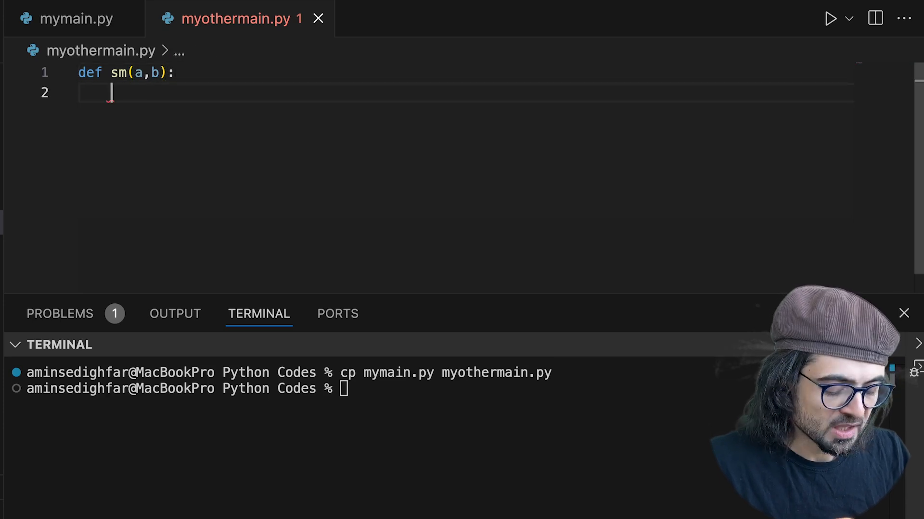
text(return a+ b)
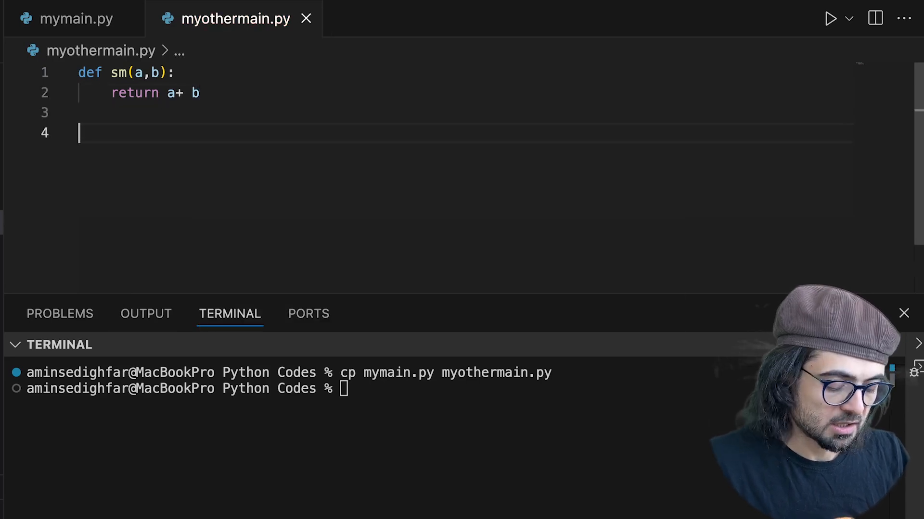
text(print)
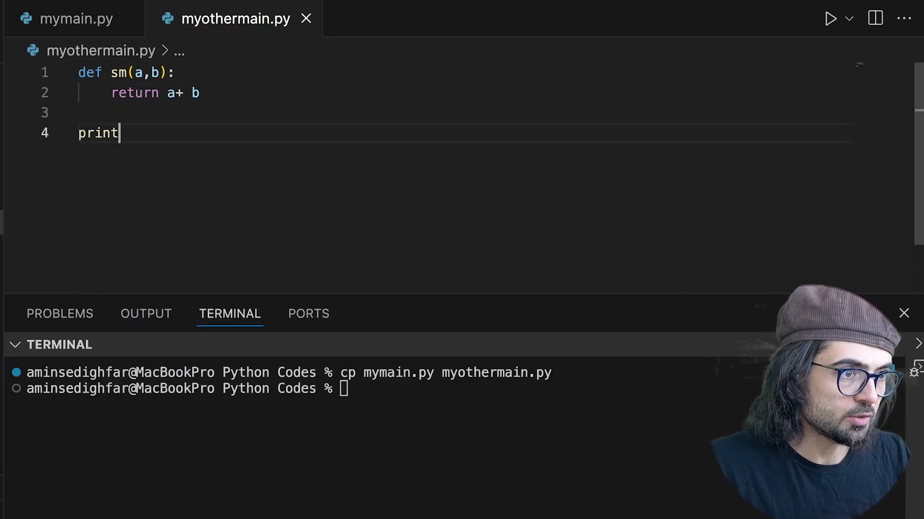
text((sm()
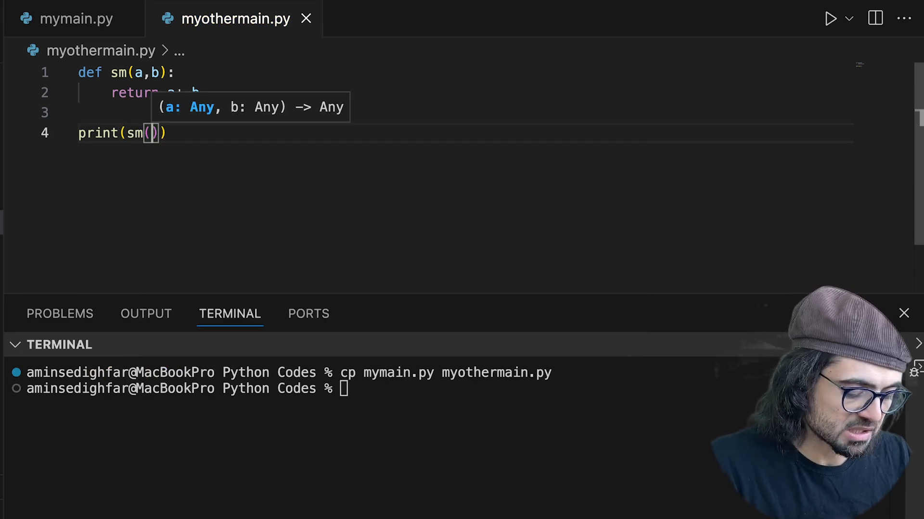
text(6,9)
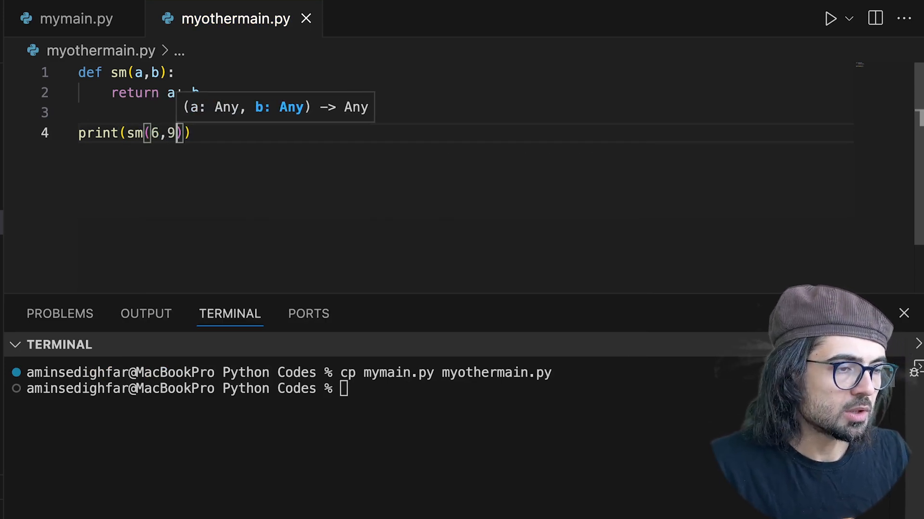
mouse_move(135, 133)
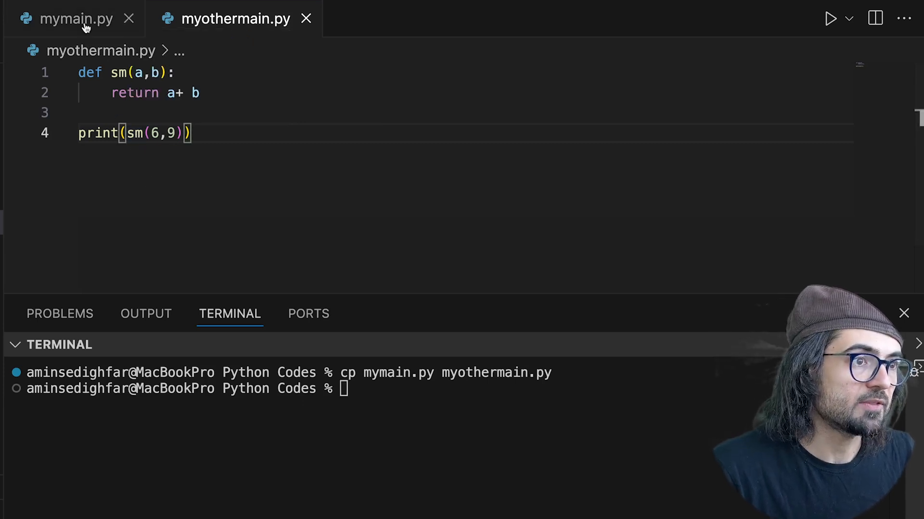
Add import myothermain at the top of mymain.py.
click(74, 18)
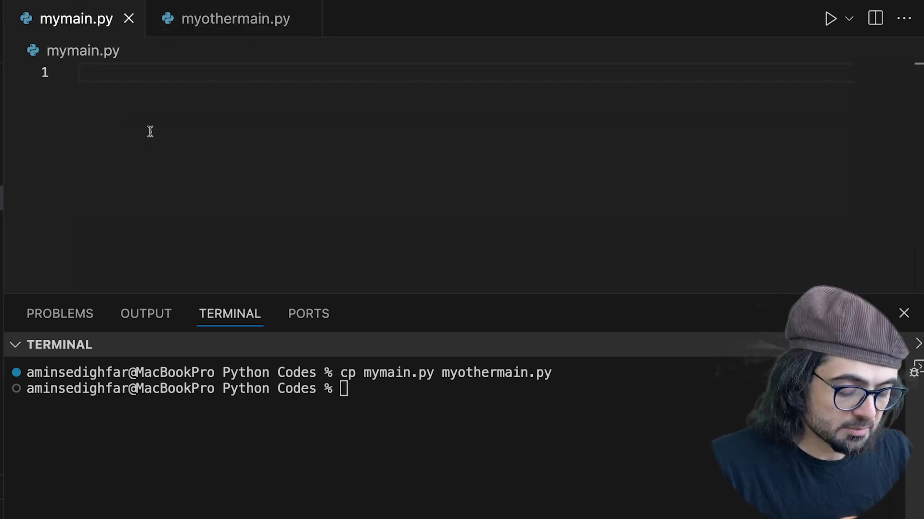
text(import)
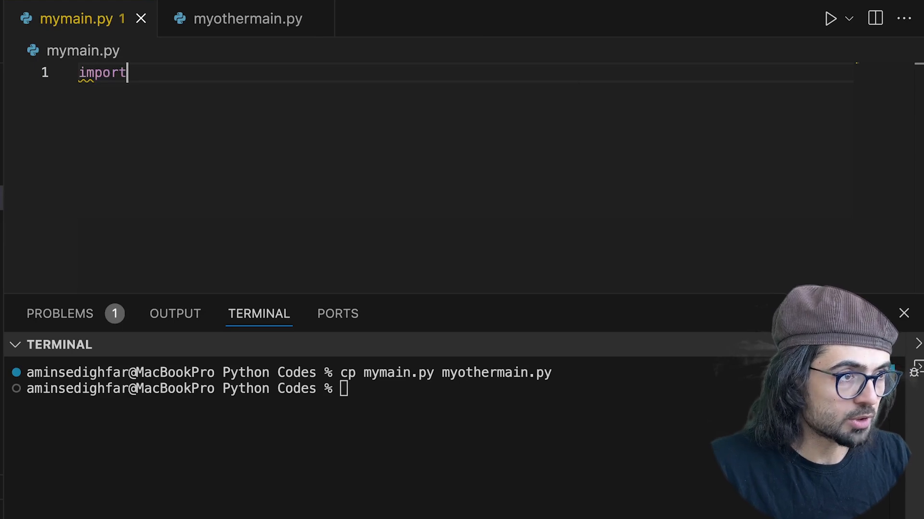
text(myothermain)
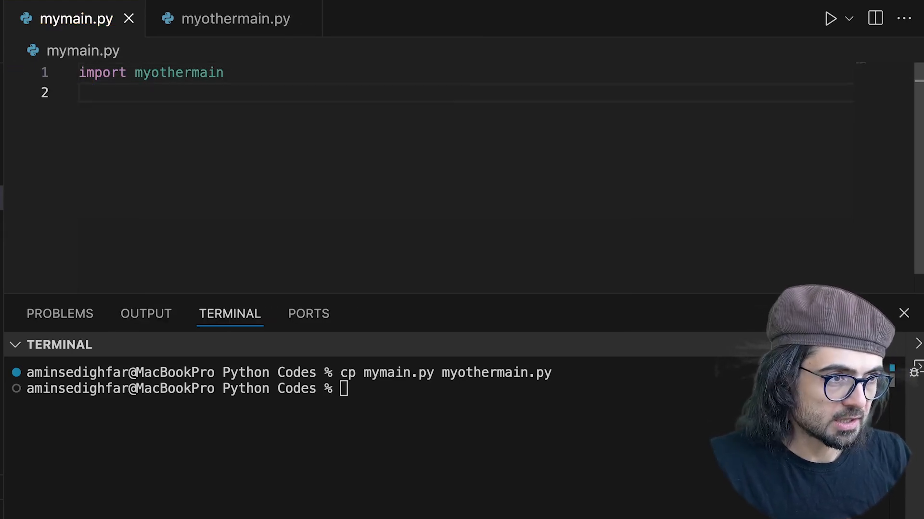
Print myothermain.sm(60,90) and run python3 mymain.py, which outputs 15 and 150.
text(print)
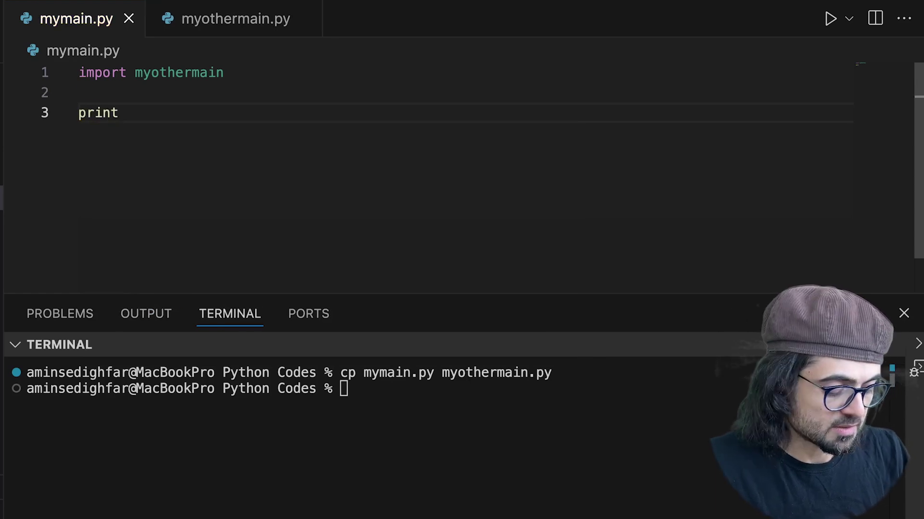
text((m)
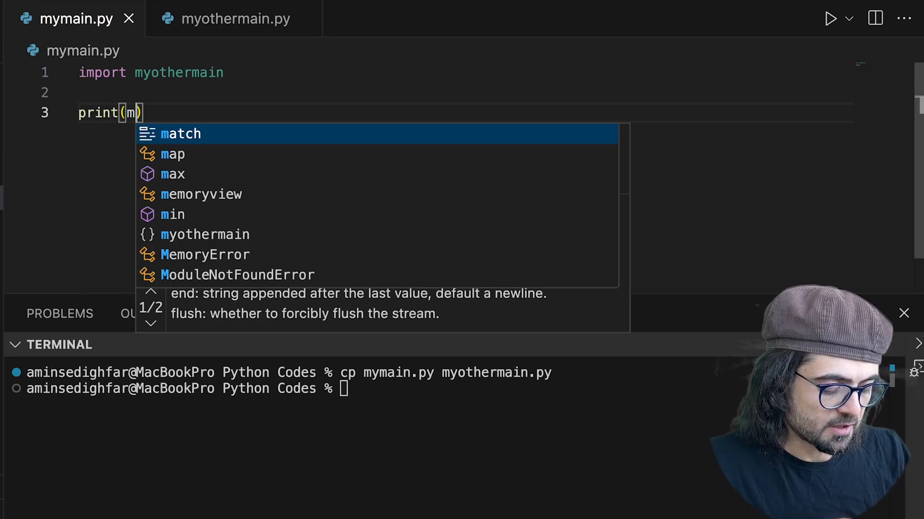
text(yothermain.sm(60,90)
click(531, 389)
text(python3 m)
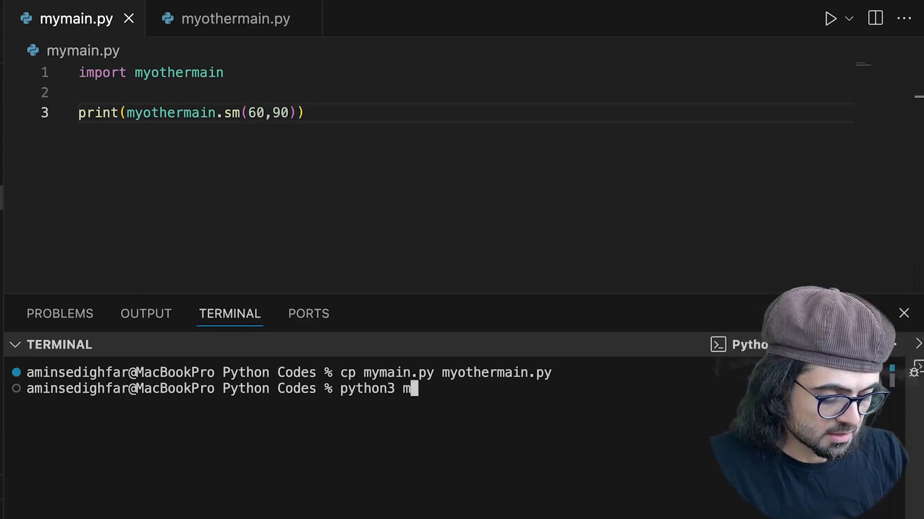
text(ymain.py)
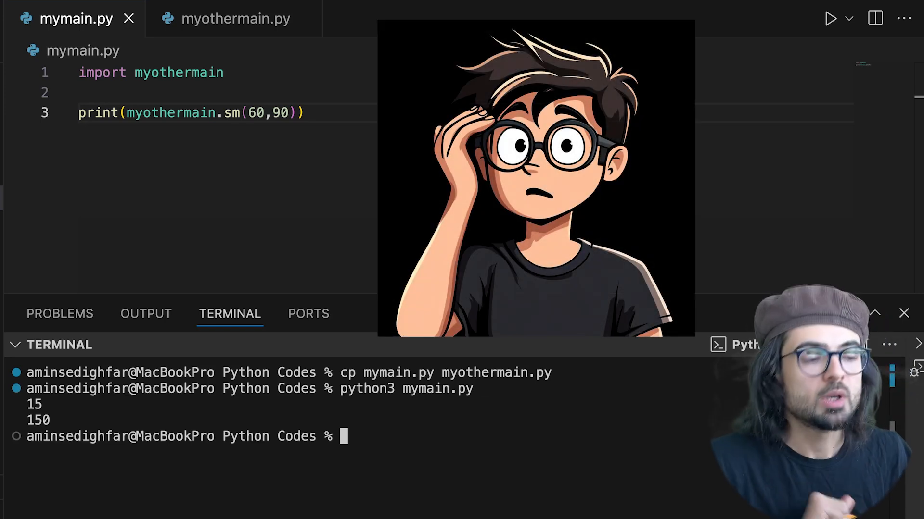
Comment out mymain.py's print line and rerun python3 mymain.py, printing only 15.
double_click(34, 404)
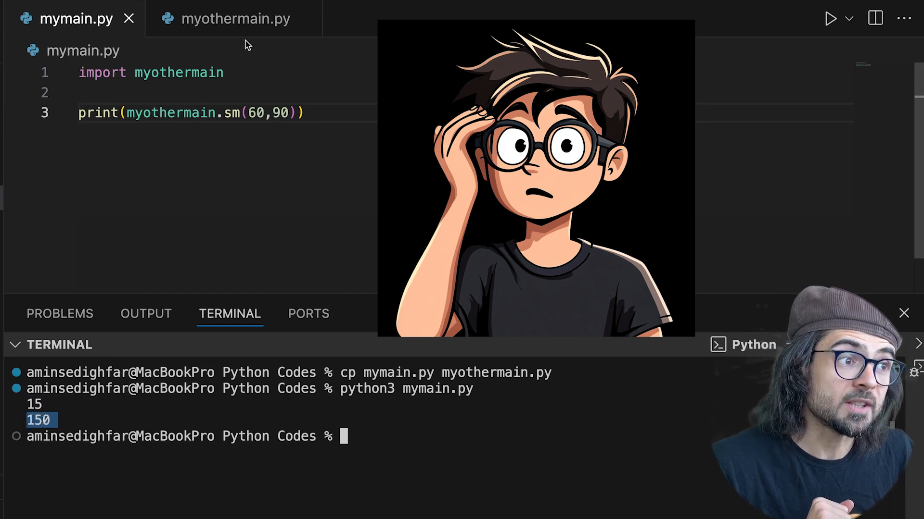
click(234, 18)
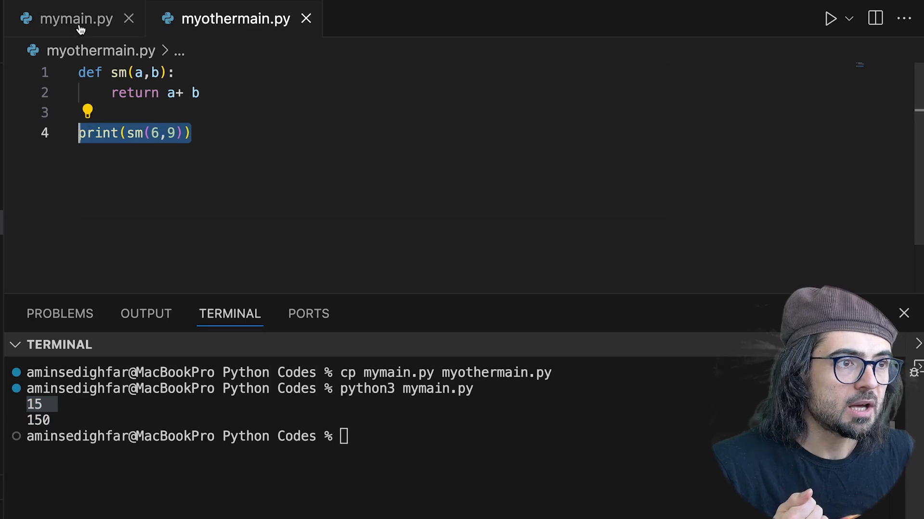
click(75, 18)
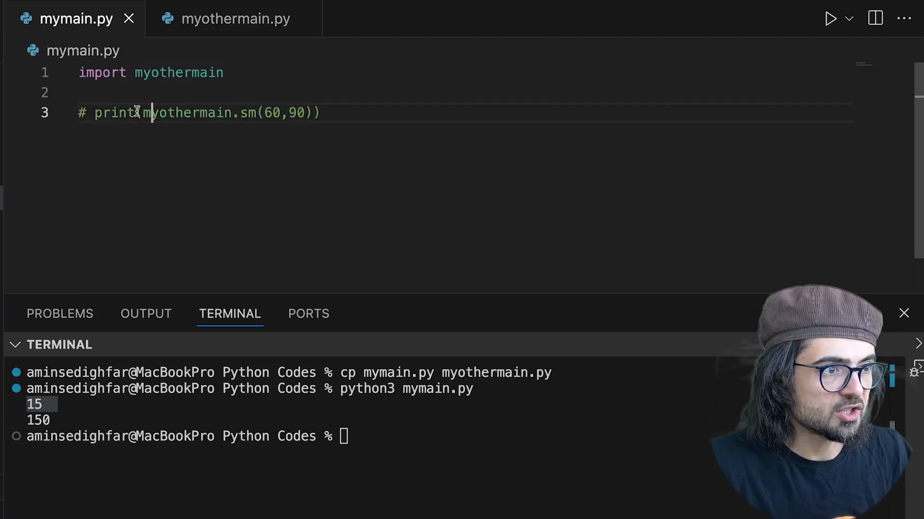
text(python3 mymain.py)
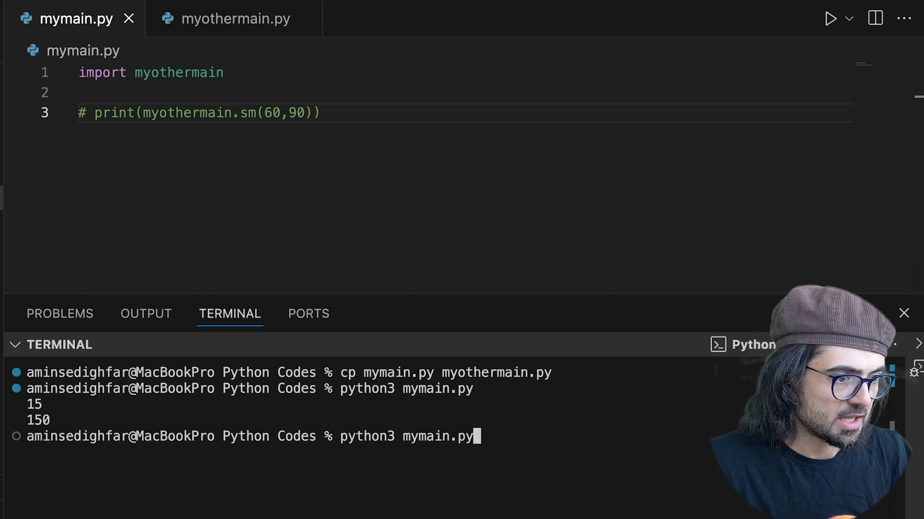
key(Return)
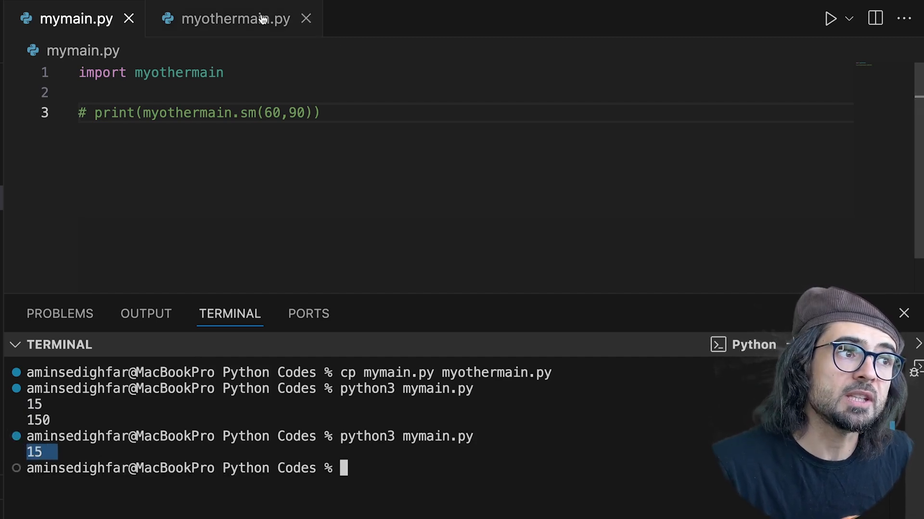
mouse_move(234, 18)
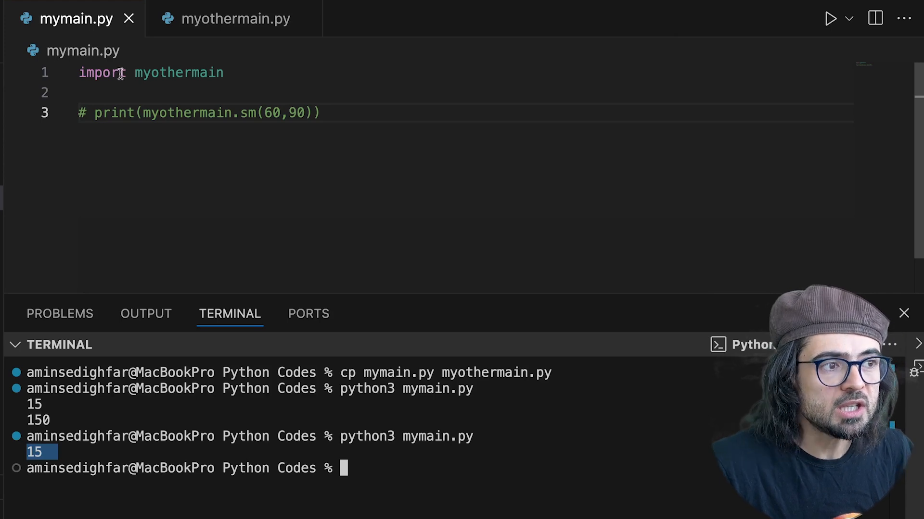
Check myothermain.py, then return to mymain.py to comment out its import line.
click(233, 18)
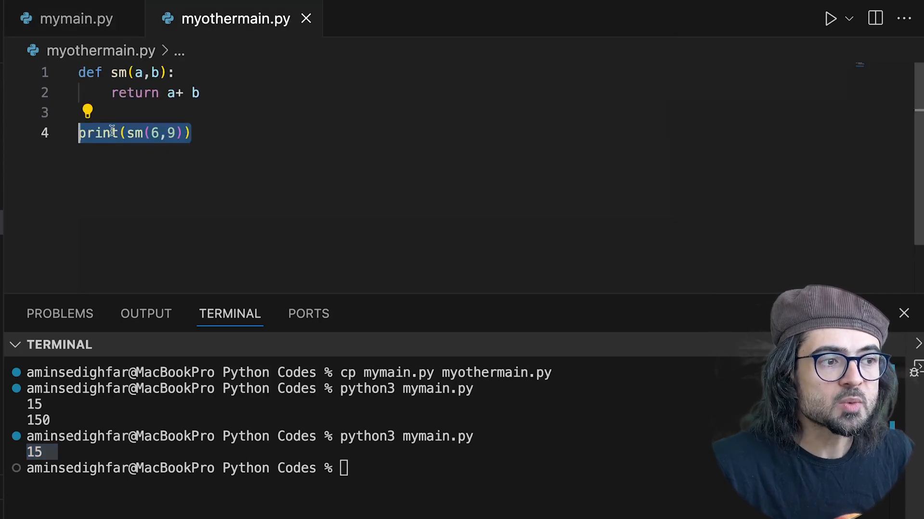
click(73, 18)
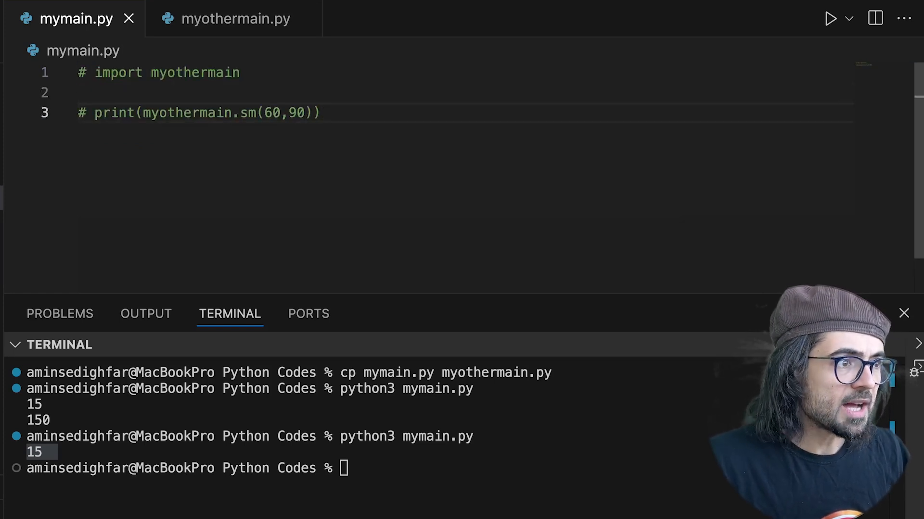
Add print(__name__) to mymain.py, run it to output __main__, and review myothermain.py.
text(print()
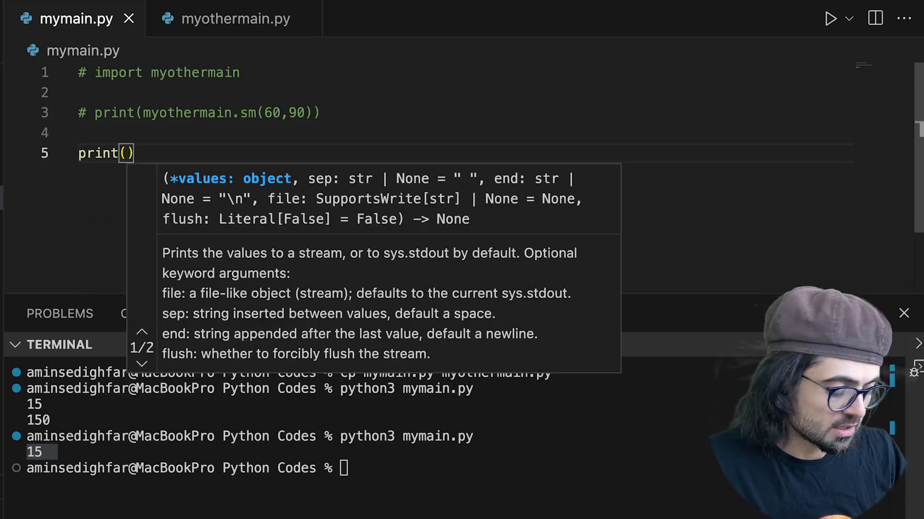
text(__name__)
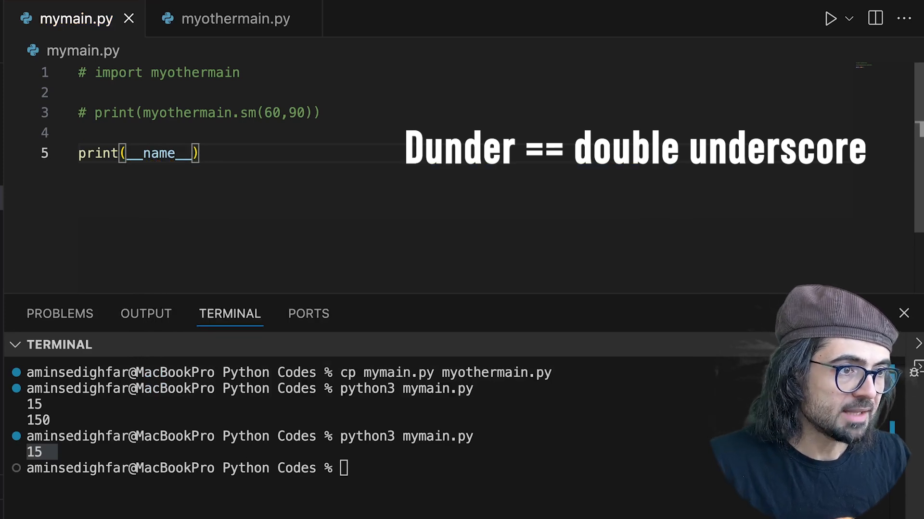
text(python3 mymain.py)
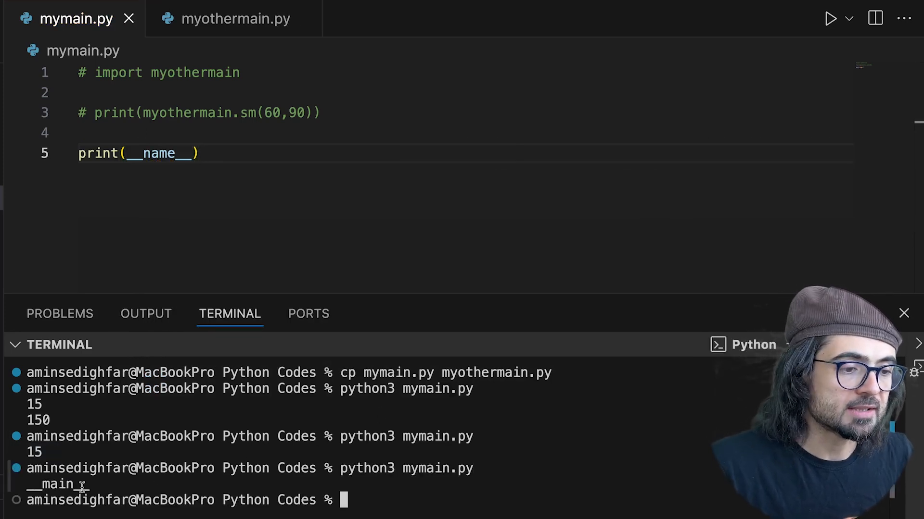
double_click(52, 483)
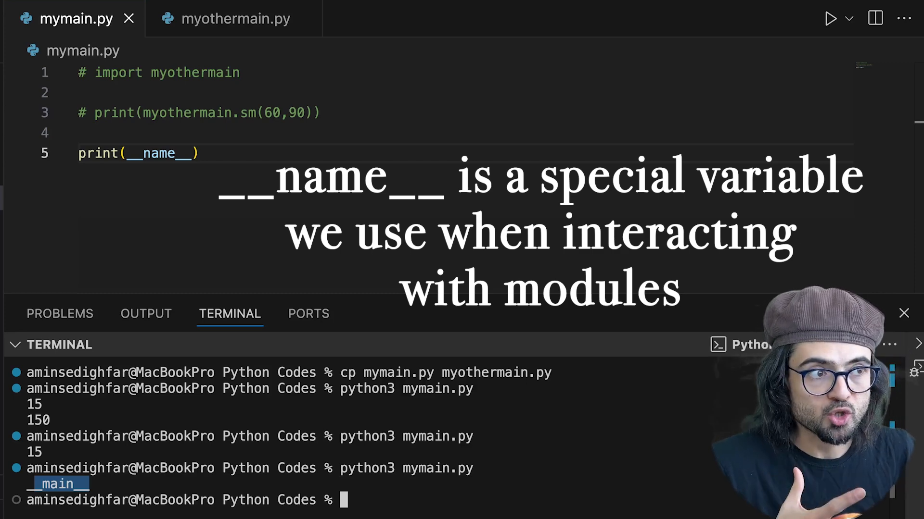
click(234, 18)
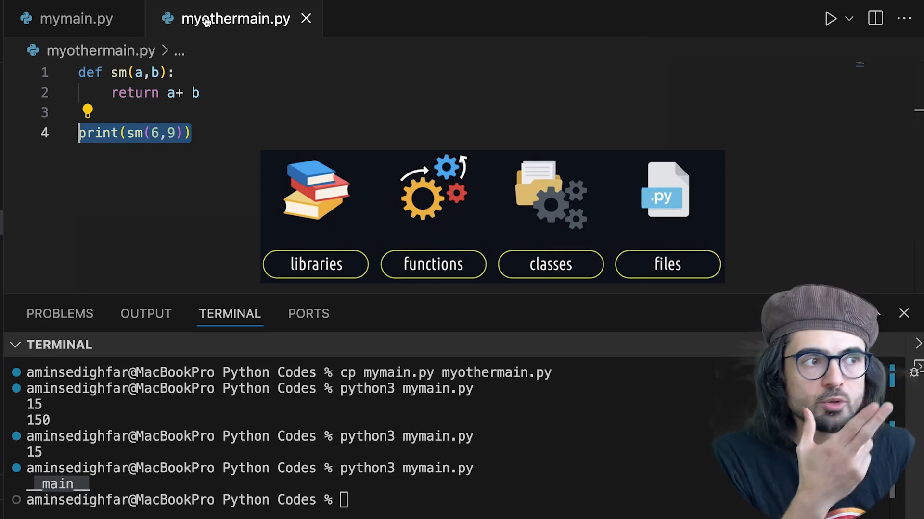
mouse_move(65, 18)
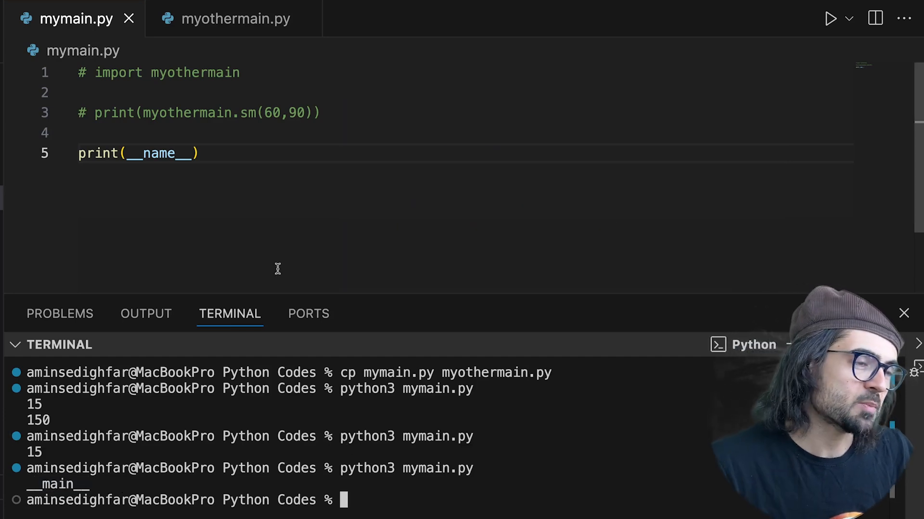
Start a new import line below print(__name__) in mymain.py.
text(import)
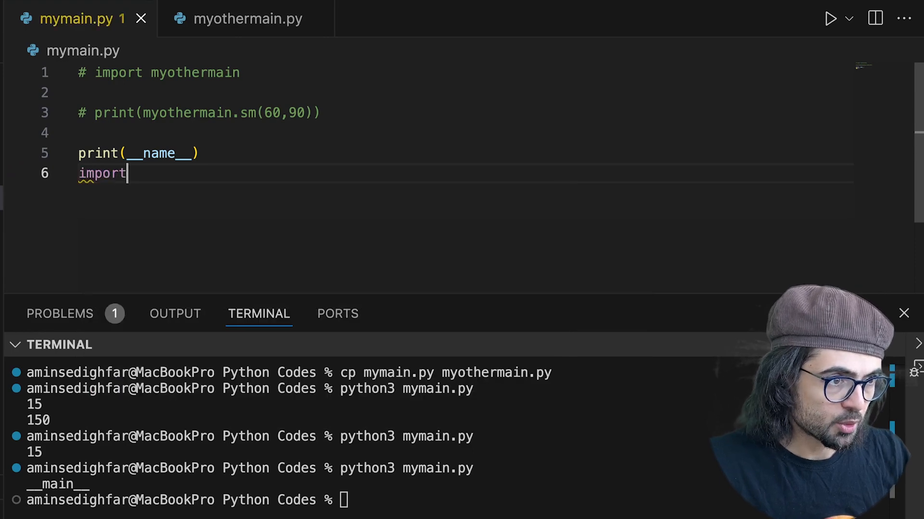
Import time, print time.__name__, and run mymain.py, which prints time.
text(time)
text(print()
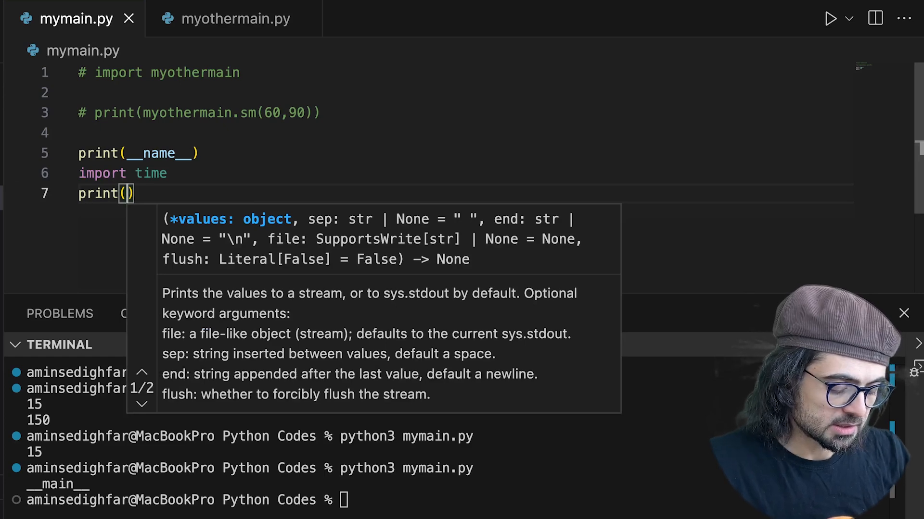
text(time.__name__)
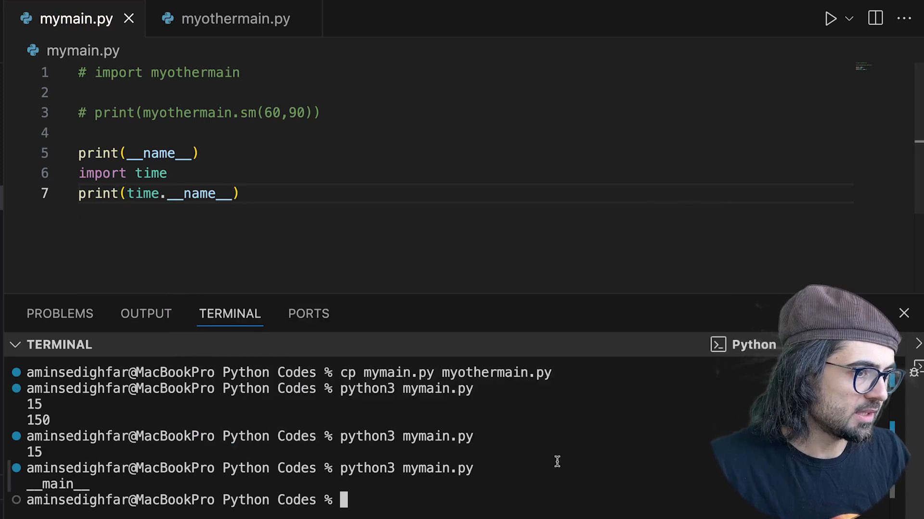
key(Return)
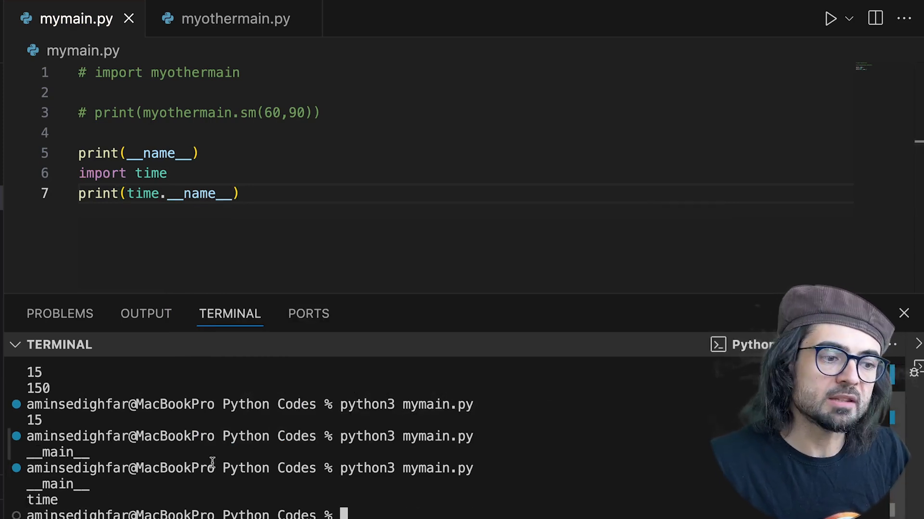
double_click(42, 500)
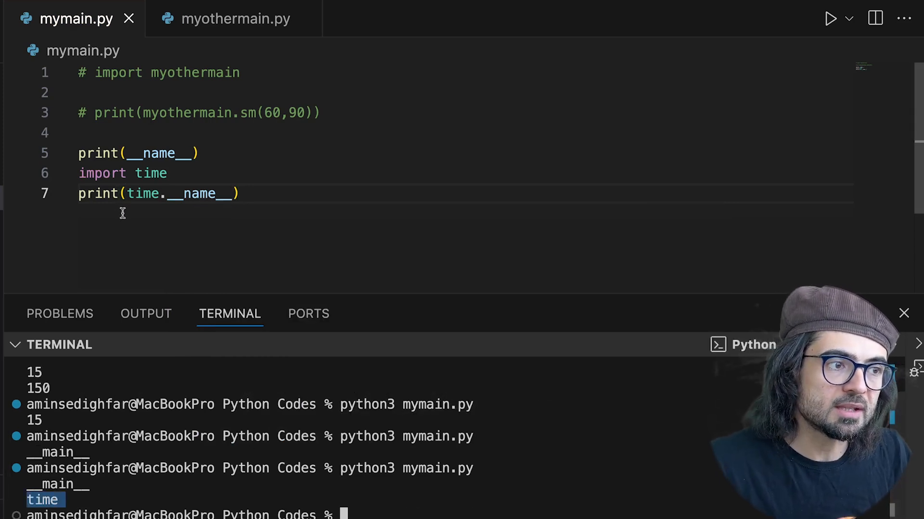
Change the print to time.sleep.__name__ and rerun, which prints sleep.
double_click(200, 193)
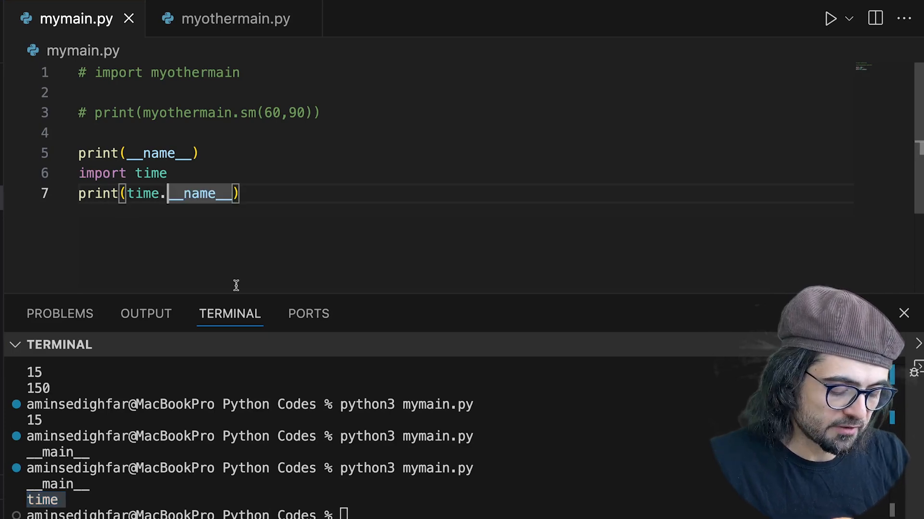
text(sleep.)
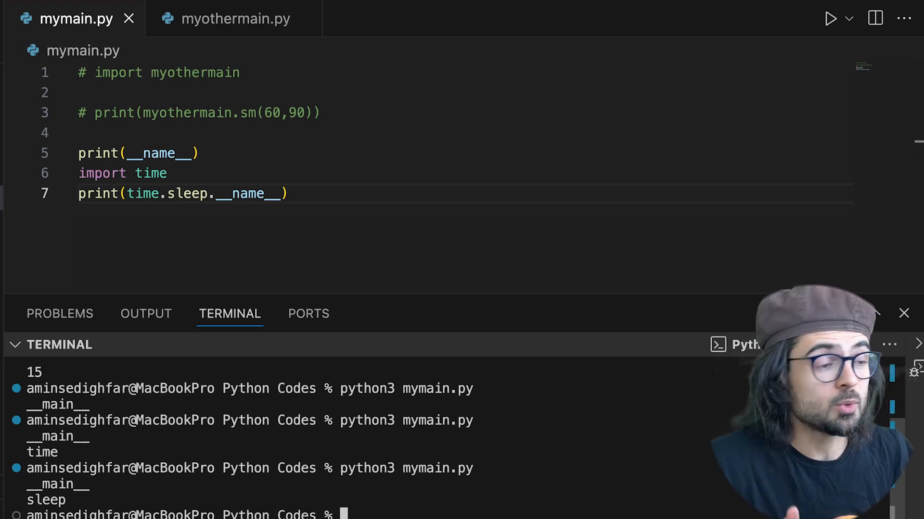
double_click(58, 484)
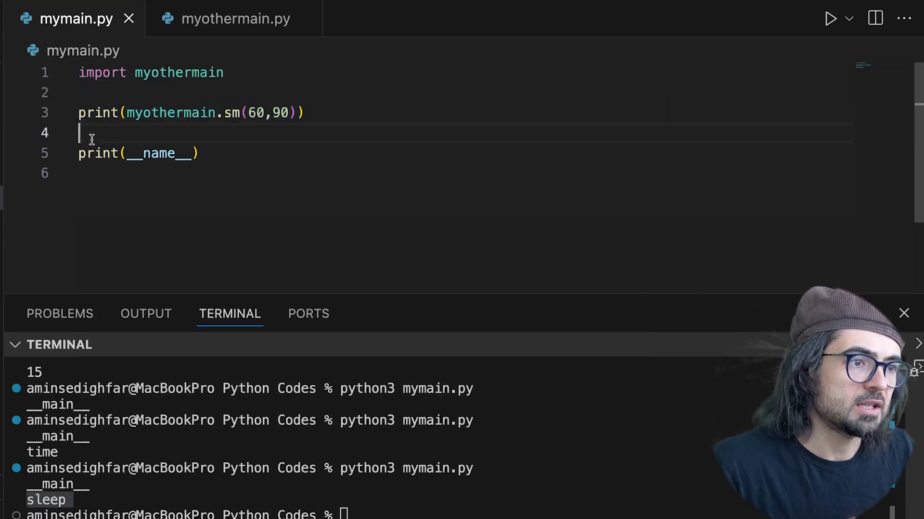
In myothermain.py, add a blank-line print and print(__name__) above print(sm(6,9)).
click(234, 18)
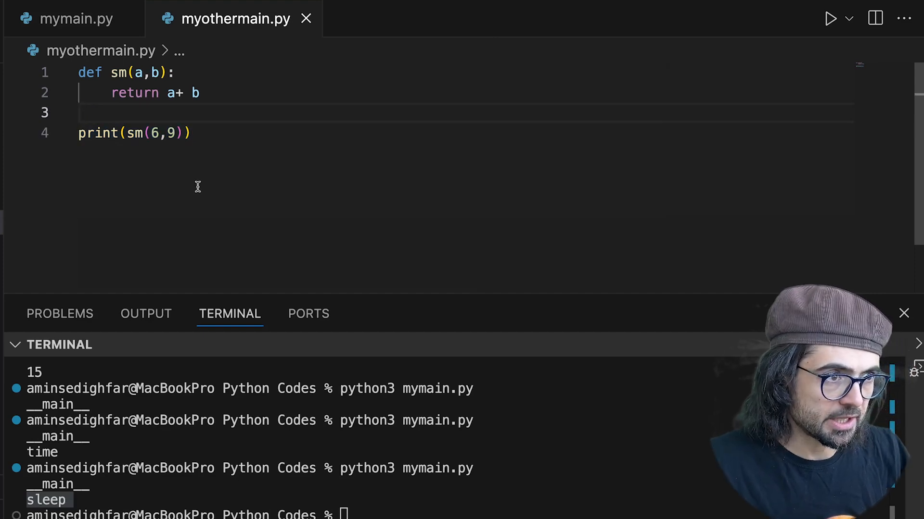
key(enter)
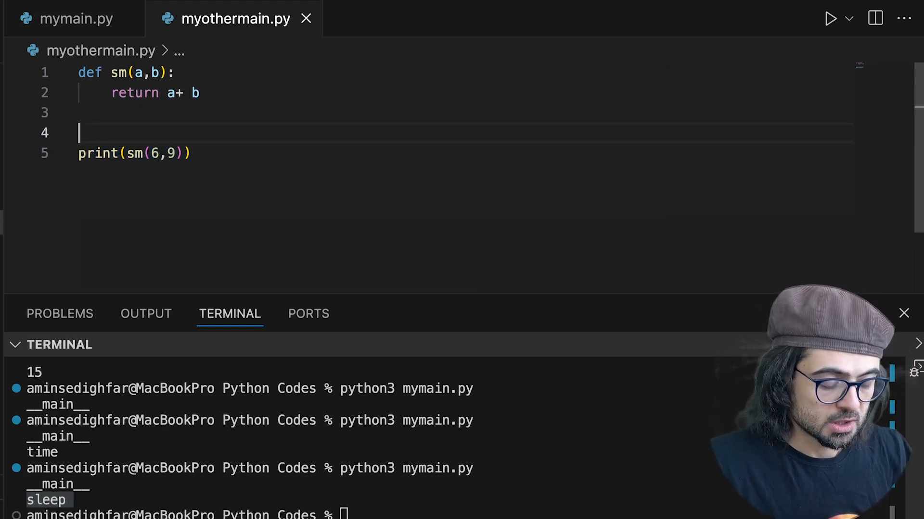
text(print('\n)
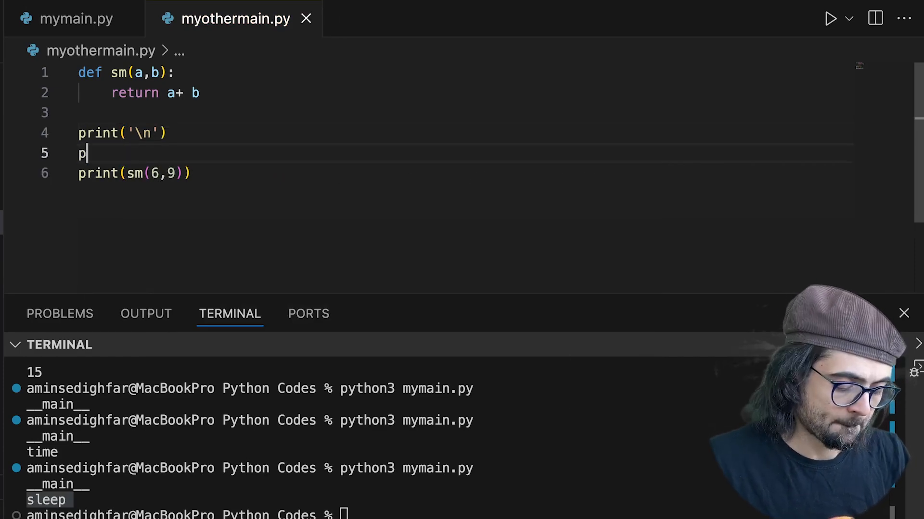
text(rint())
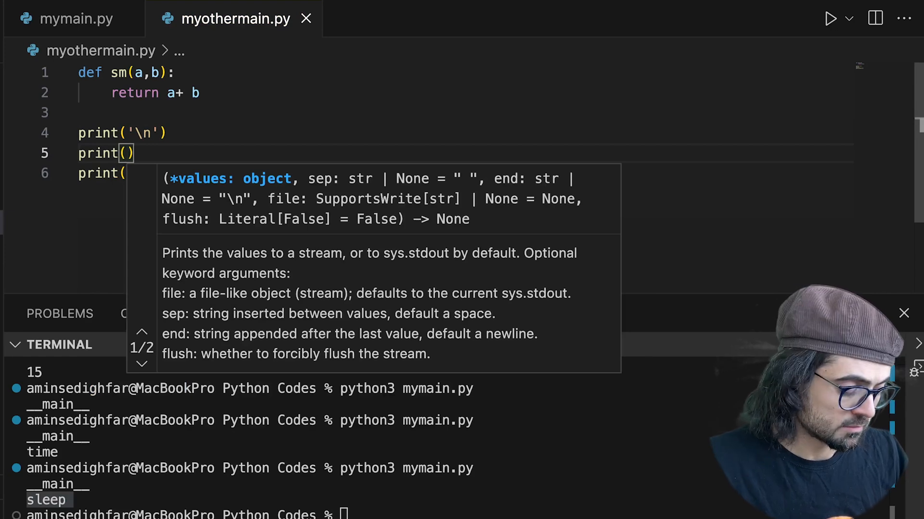
text(__name__)
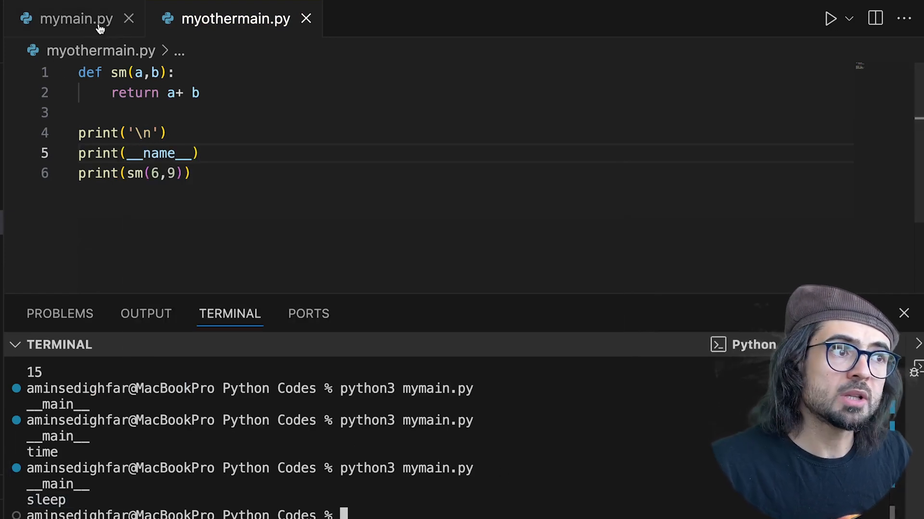
click(76, 18)
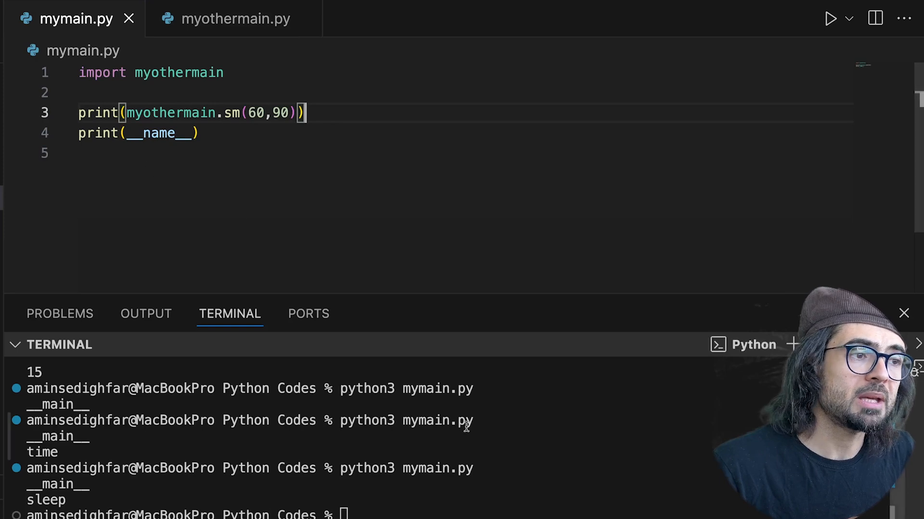
mouse_move(234, 19)
text(print('\n'))
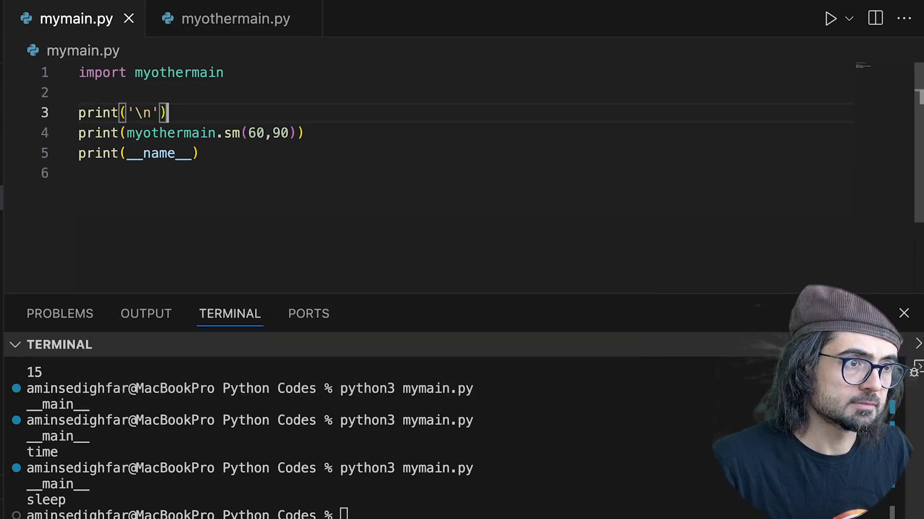
mouse_move(488, 497)
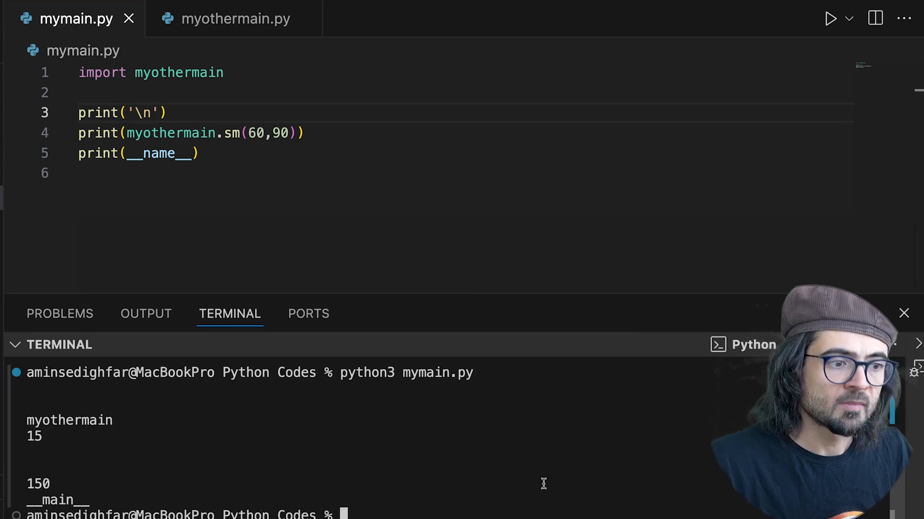
mouse_move(44, 441)
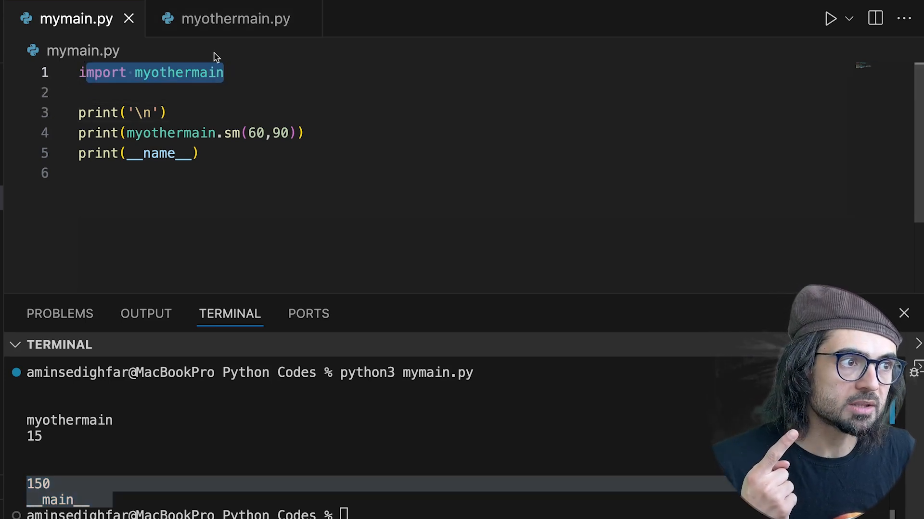
Delete the print('\n') and print(__name__) lines from myothermain.py.
click(234, 18)
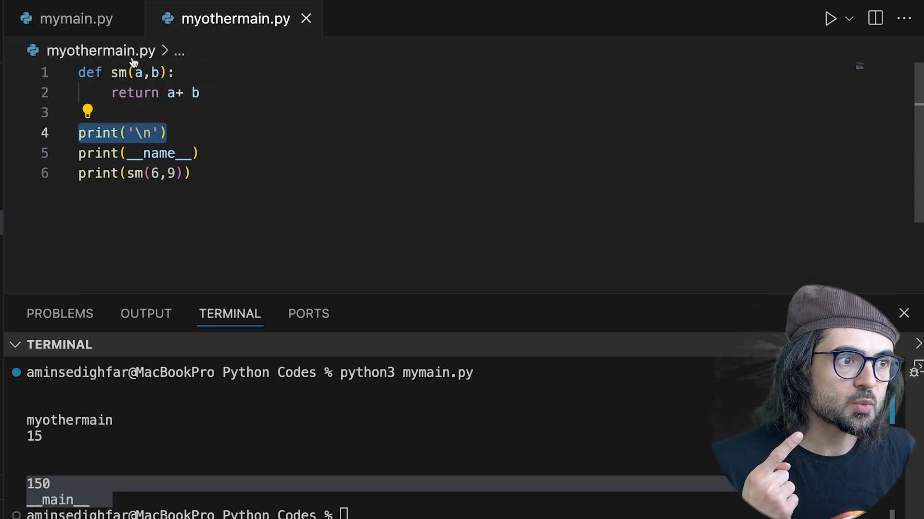
click(171, 132)
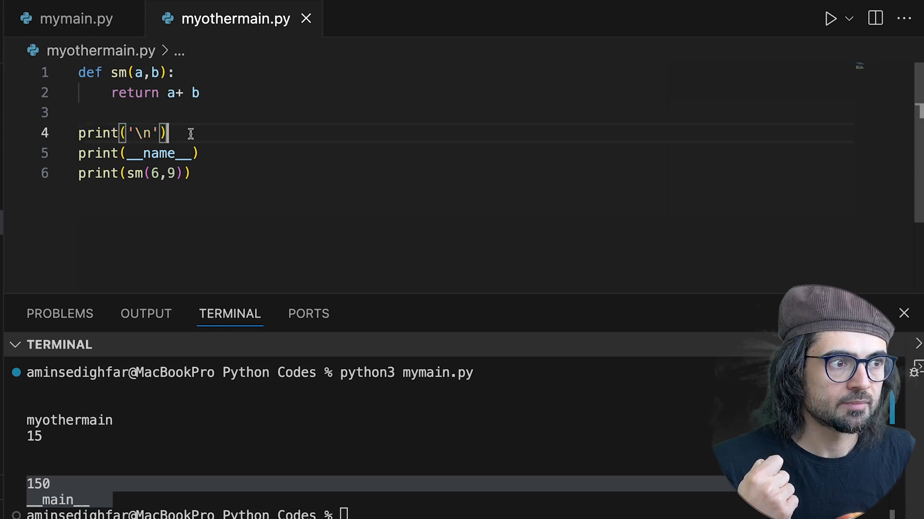
mouse_move(215, 153)
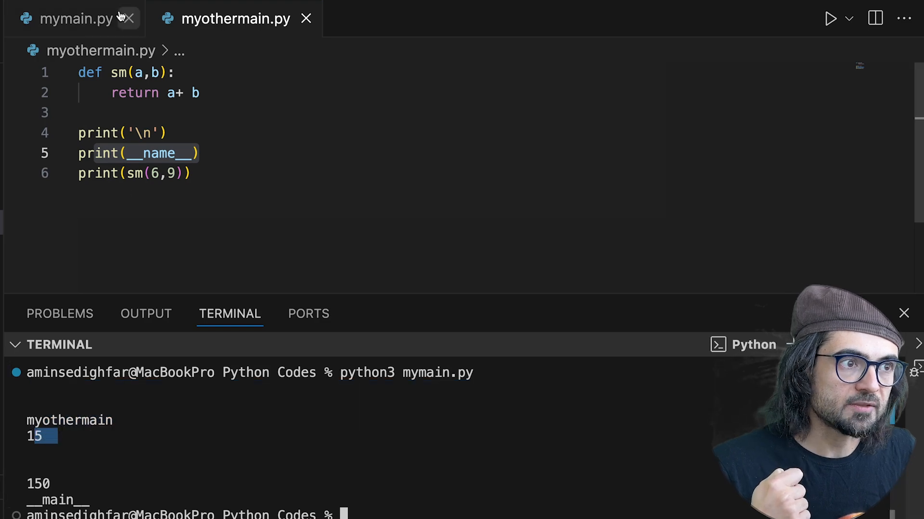
click(73, 19)
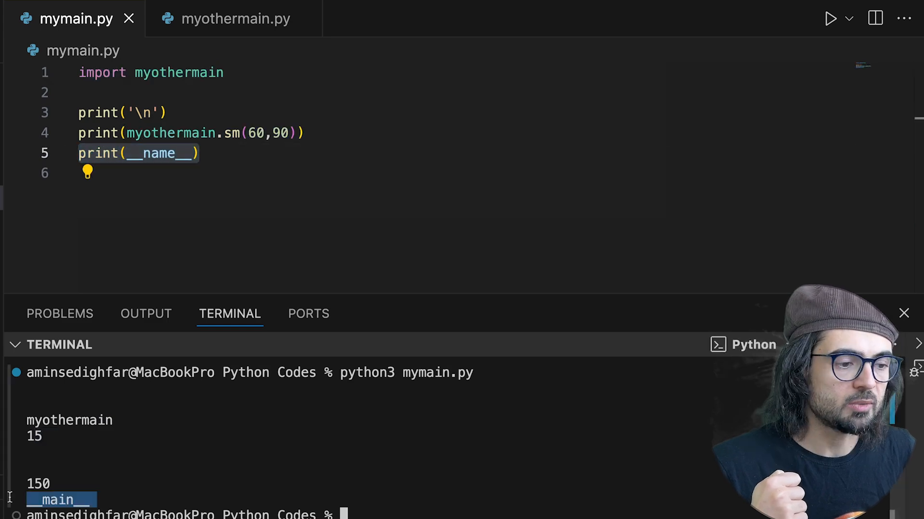
click(234, 18)
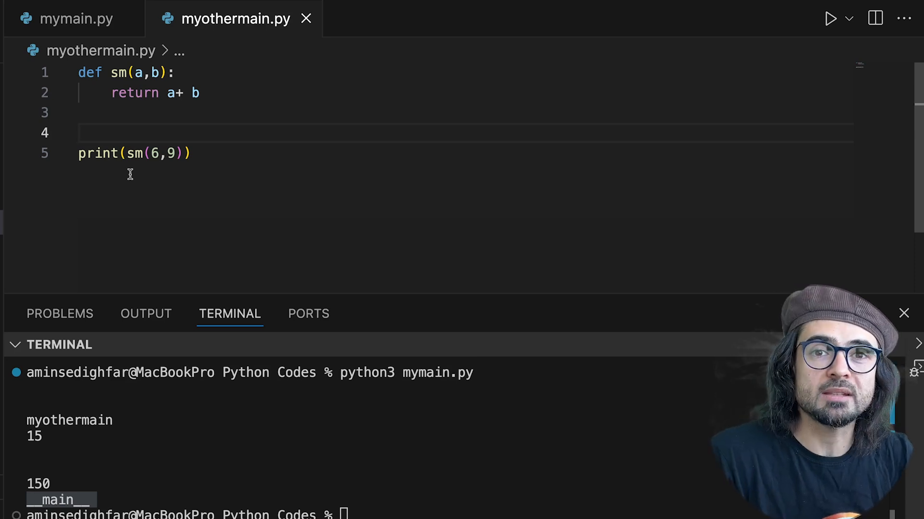
Wrap print(sm(6,9)) in myothermain.py under an if __name__ == '__main__' guard, then go to mymain.py.
click(80, 133)
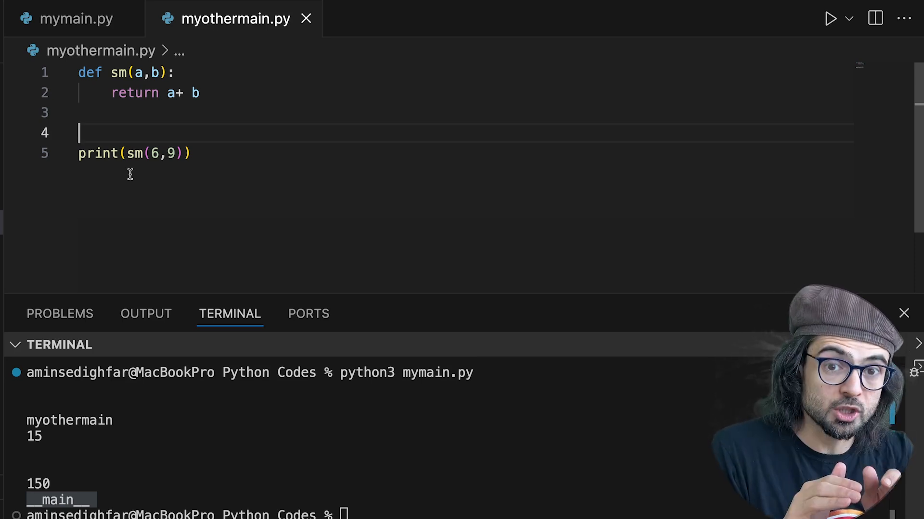
text(if __name__ == '__main__':)
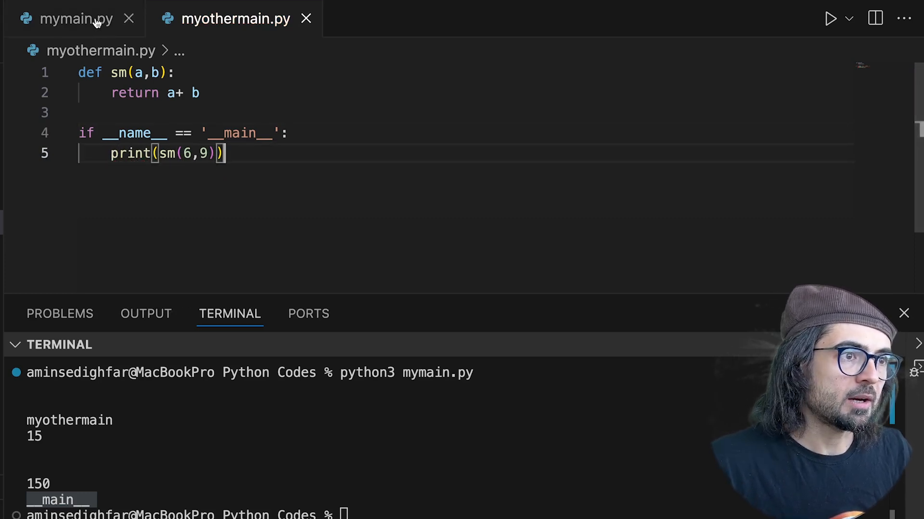
click(75, 18)
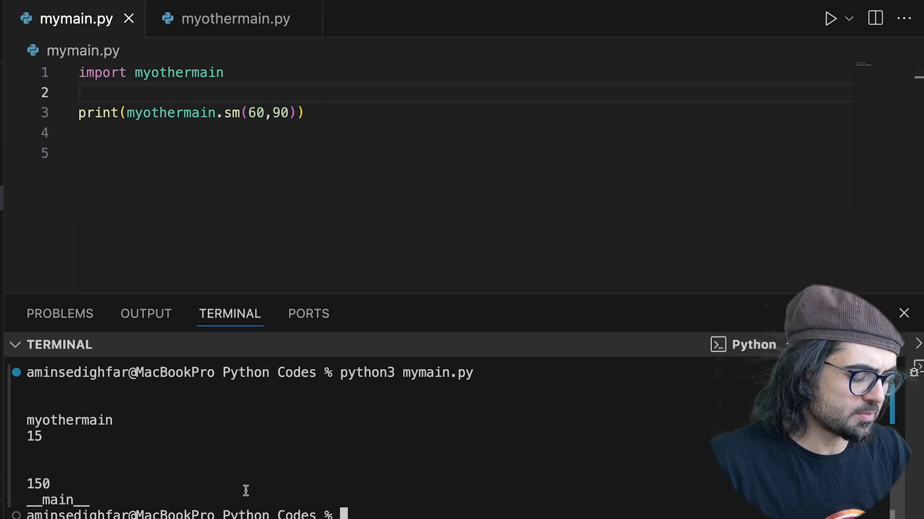
Clear the terminal, run python3 mymain.py to get only 150, and review the guard in myothermain.py.
text(clear)
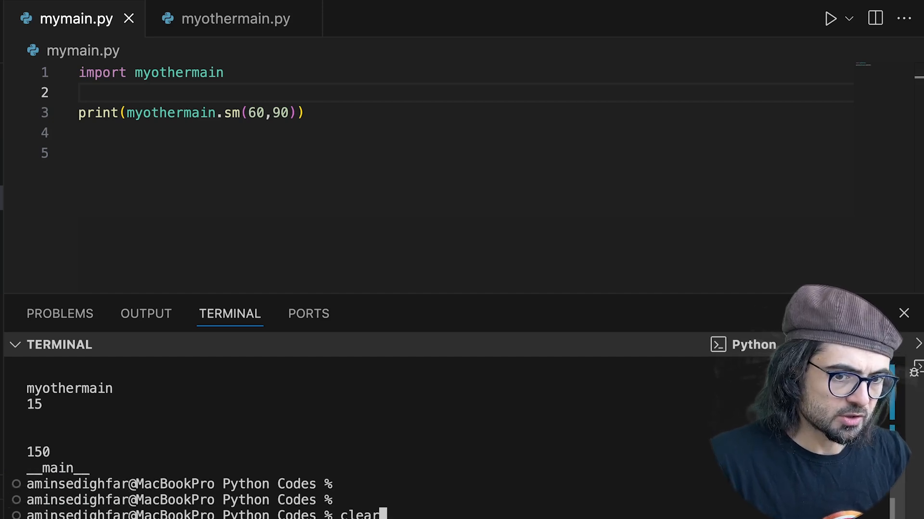
text(python3 mymain.py)
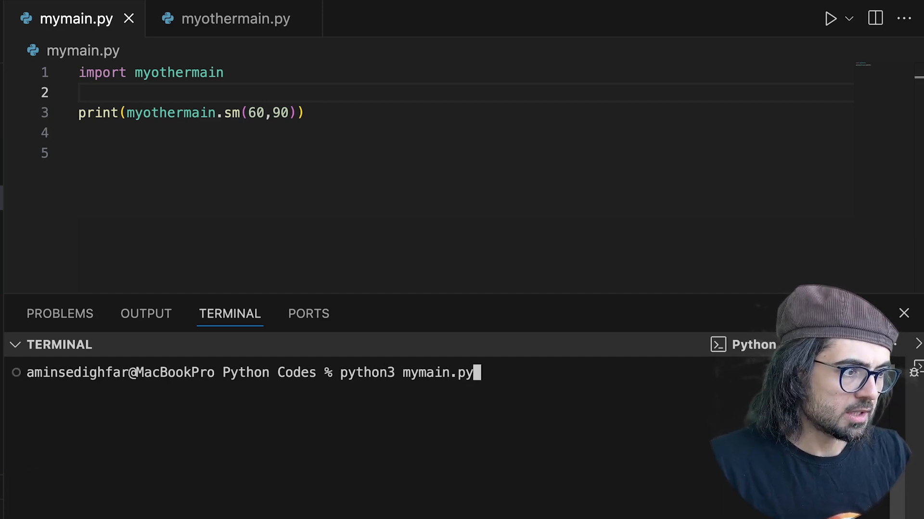
key(Return)
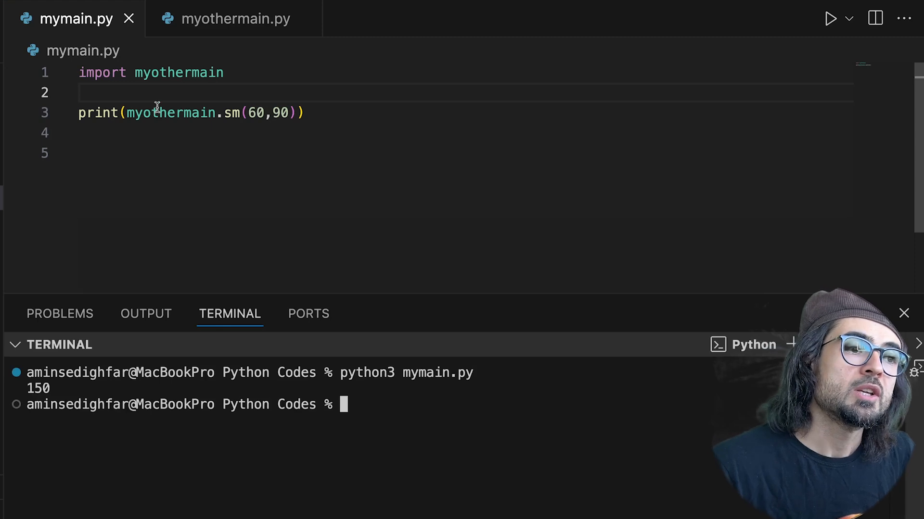
click(233, 18)
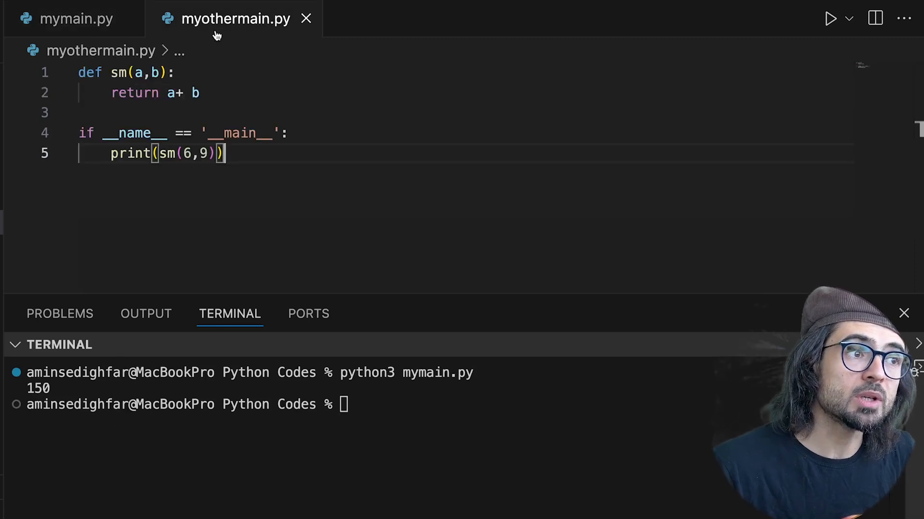
mouse_move(168, 94)
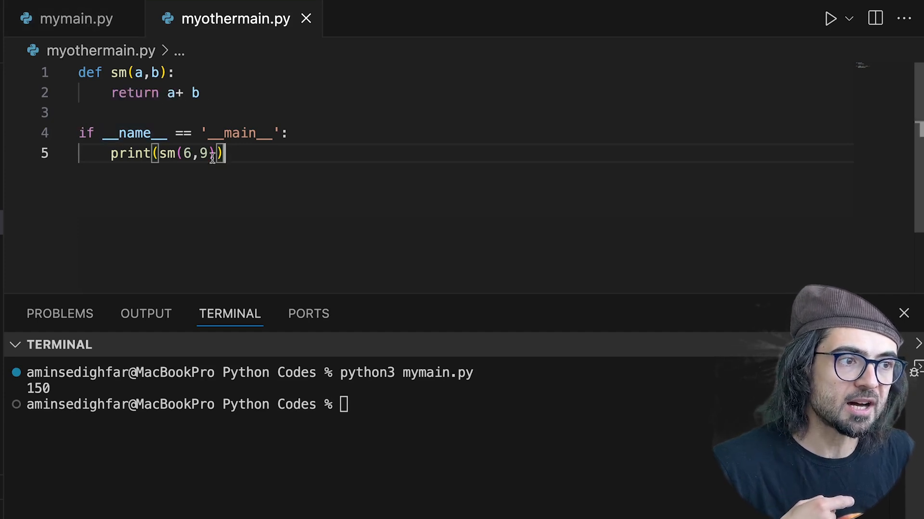
click(75, 18)
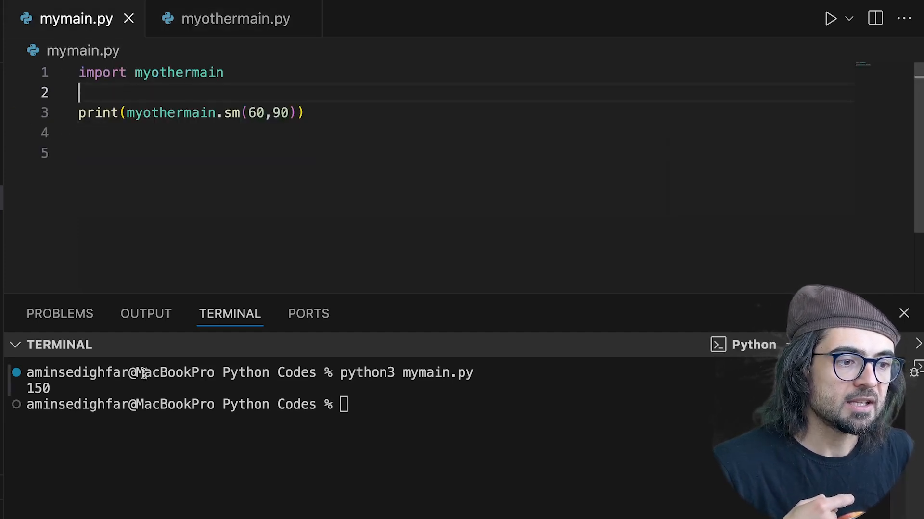